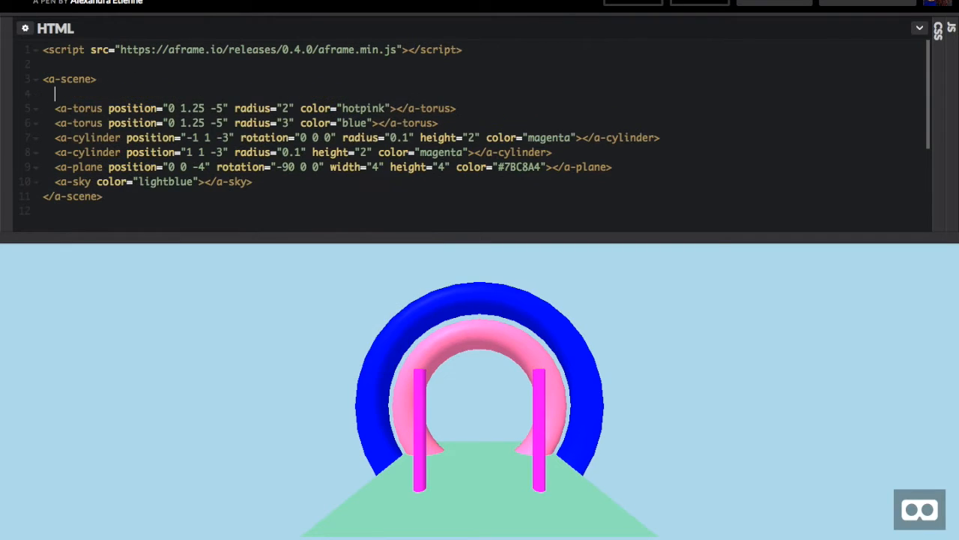
Duplicate the torus lines into red, orange, blue and hotpink rings with radii 5, 4, 3, 2
{"action": "type", "text": "<a-torus position=\"0 1.25 -5\" radius=\"2\" color=\"hotpink\"></a-torus>"}
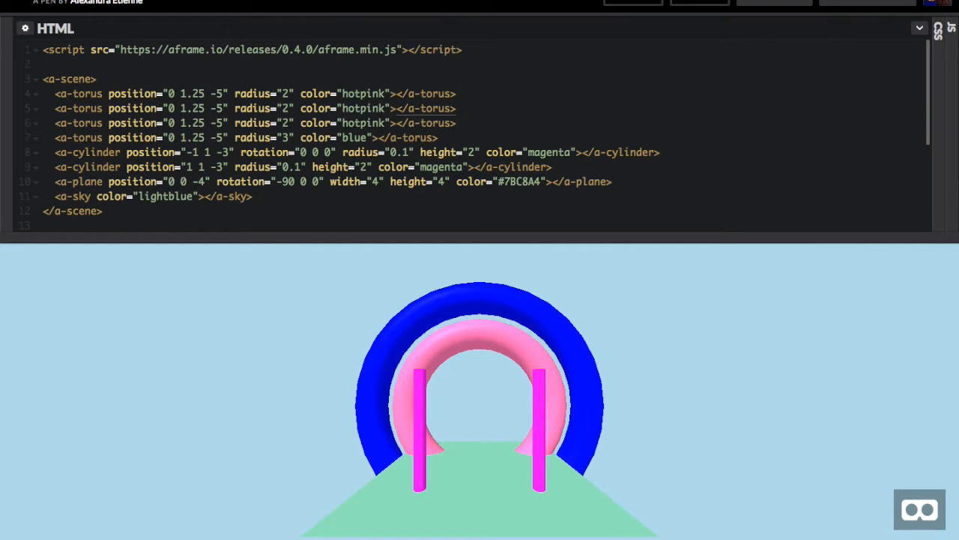
{"action": "type", "text": "orange"}
{"action": "type", "text": "red"}
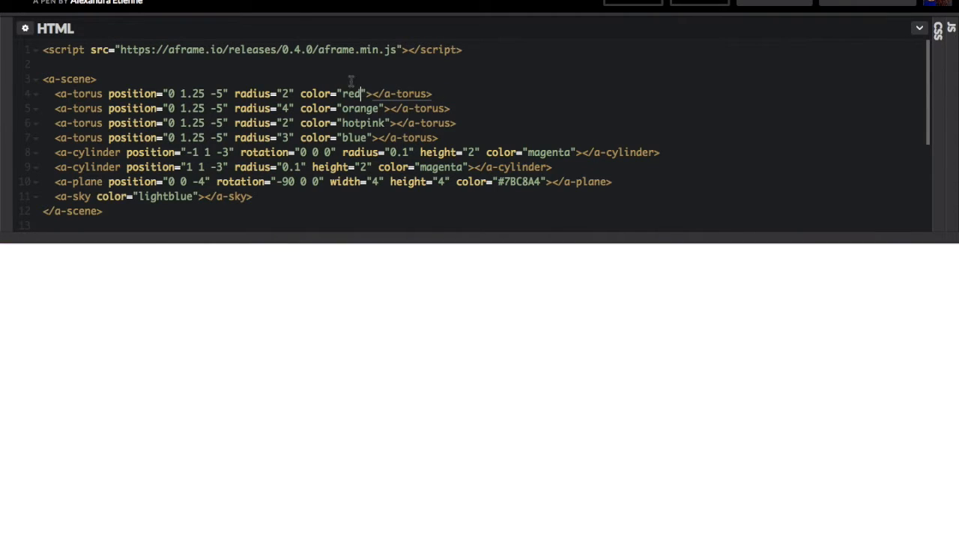
{"action": "type", "text": "5"}
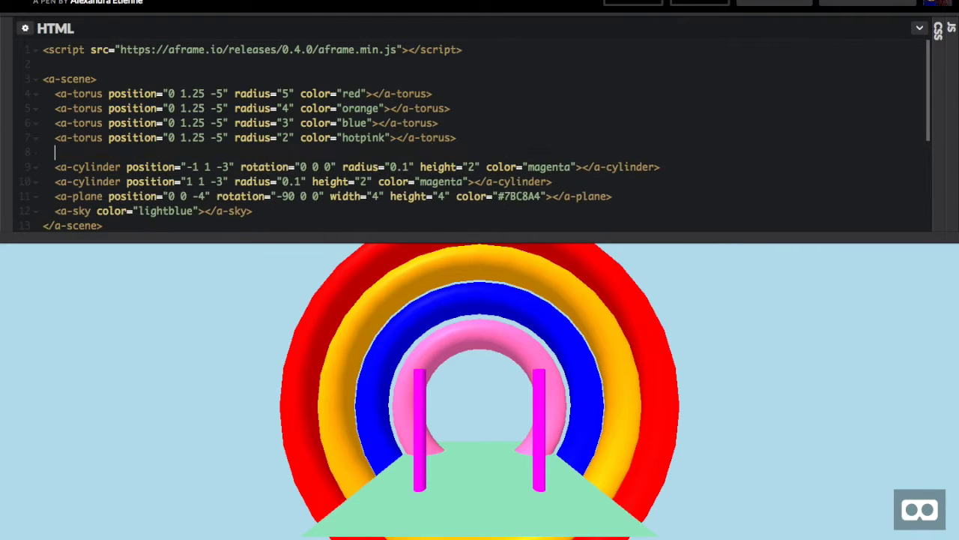
Label the cylinders with a '<!-- pillars -->' comment and begin a ground comment
{"action": "type", "text": "<!-- pillars -->"}
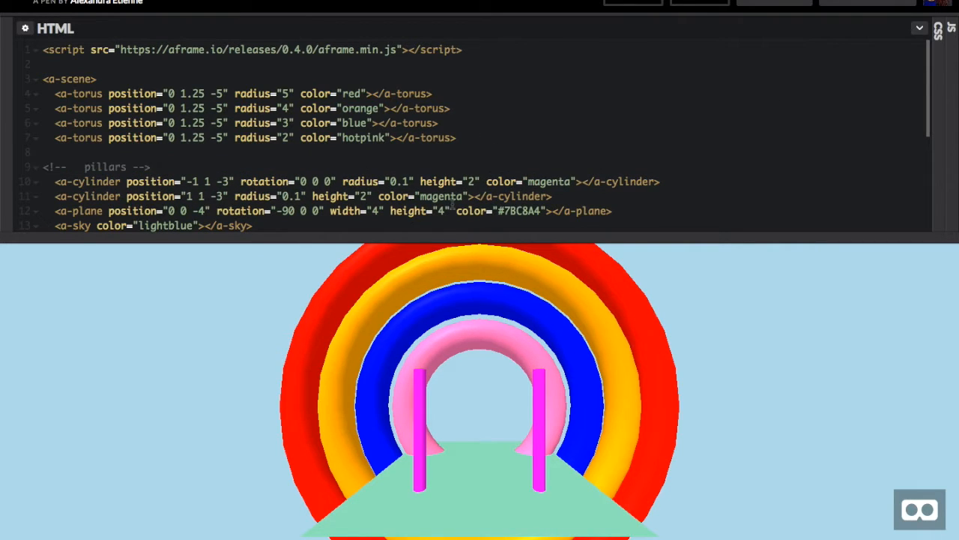
{"action": "type", "text": "ground a"}
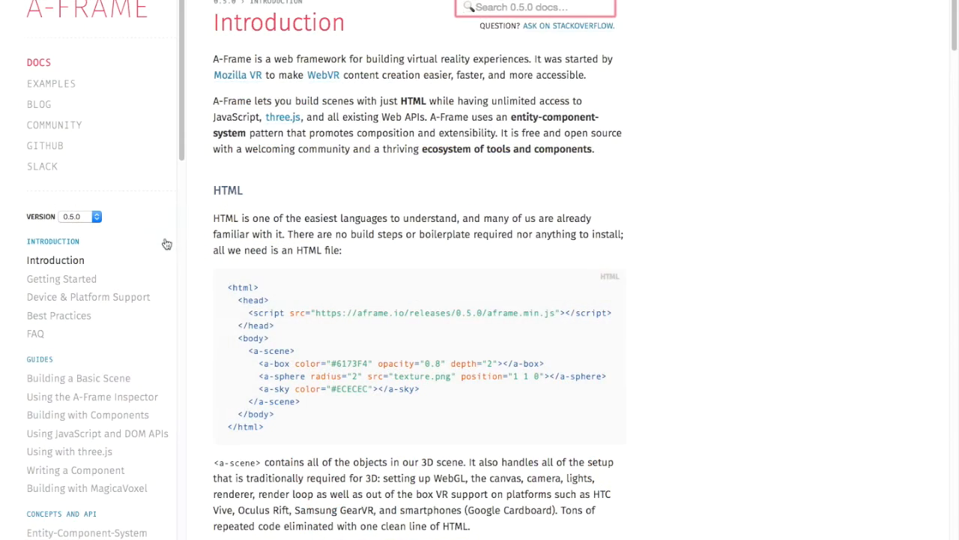
Look up the <a-box> primitive and its example in the A-Frame docs
{"action": "type", "text": "bx"}
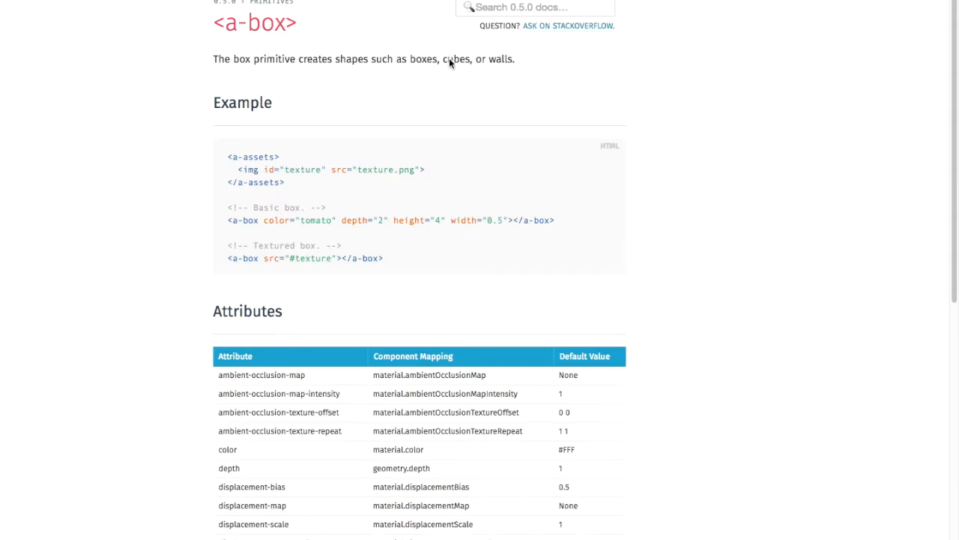
{"action": "left_click_drag", "start_coordinate": [229, 219], "coordinate": [502, 220]}
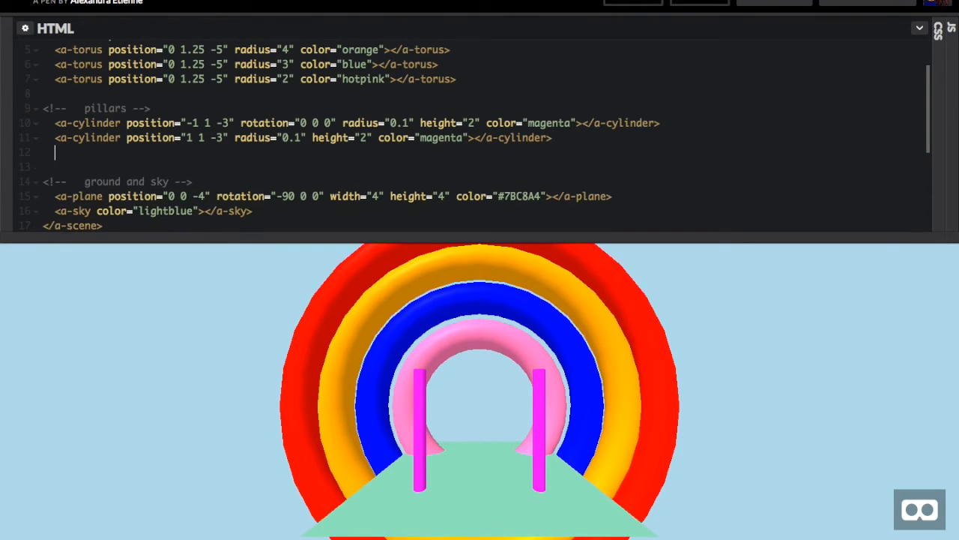
Add a 'banner' comment and tomato <a-box>: width 2, height 0.5, depth 0.1, raised to y 1.7
{"action": "type", "text": "banner"}
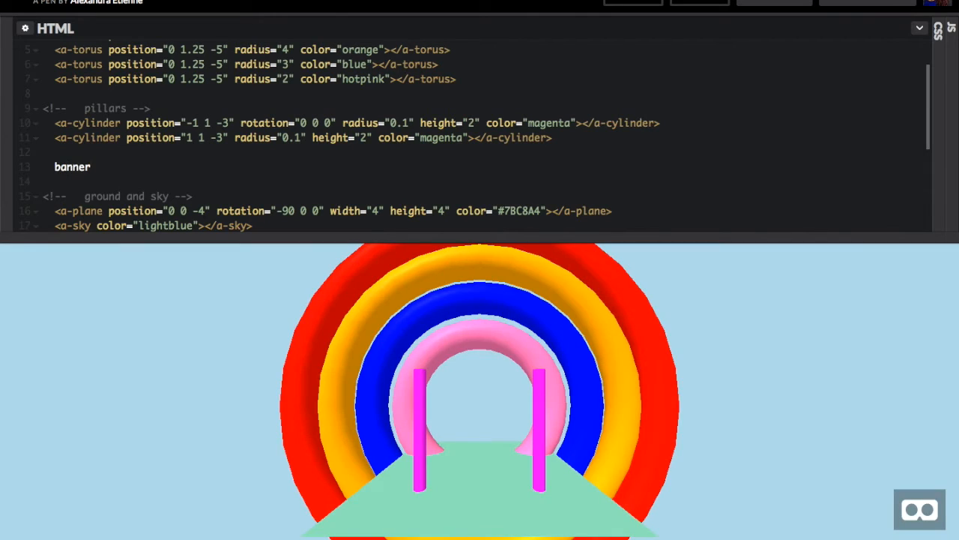
{"action": "type", "text": "<a-box color=\"tomato\" depth=\"2\" height=\"4\" width=\"0.5\"></a-box>"}
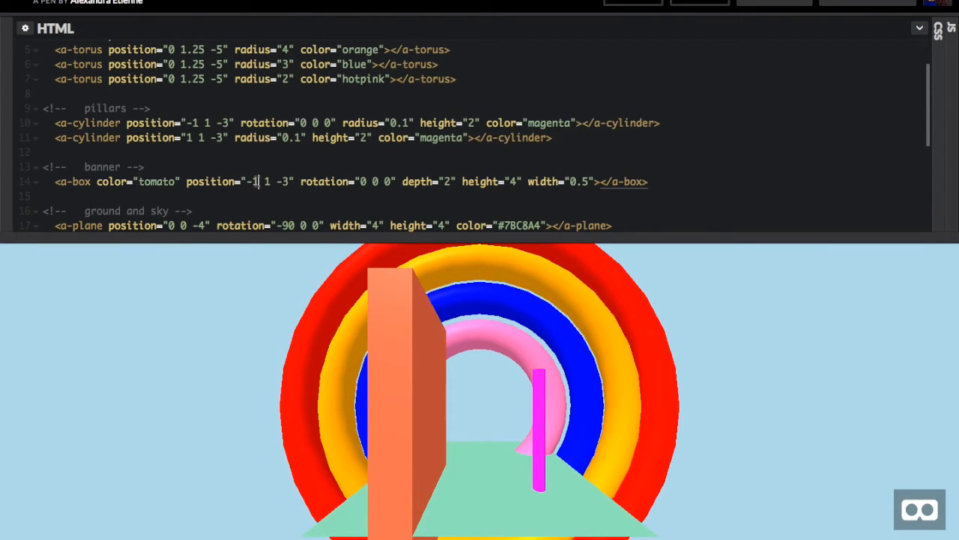
{"action": "type", "text": "0 2"}
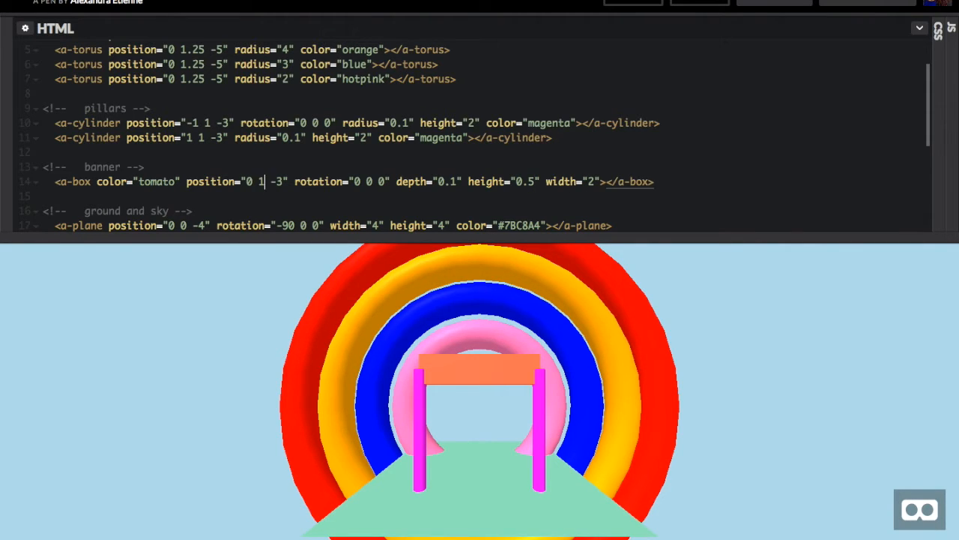
{"action": "type", "text": "1.7"}
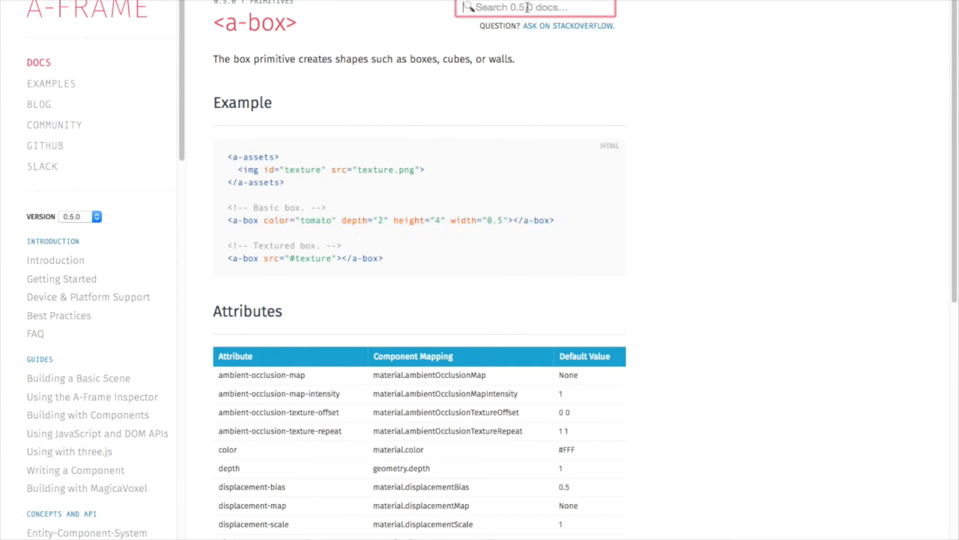
Read the text component and <a-text> primitive pages in the A-Frame docs
{"action": "type", "text": "text"}
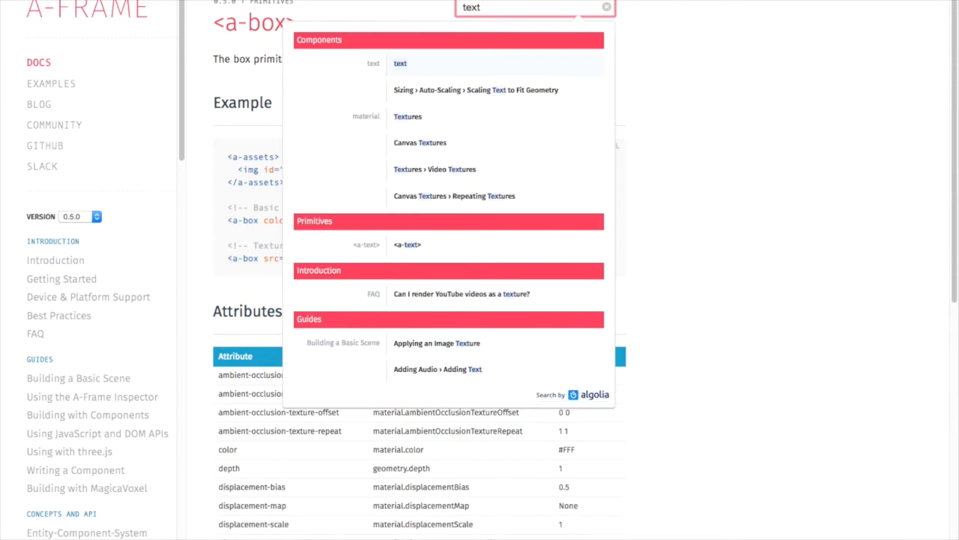
{"action": "mouse_move", "coordinate": [437, 68]}
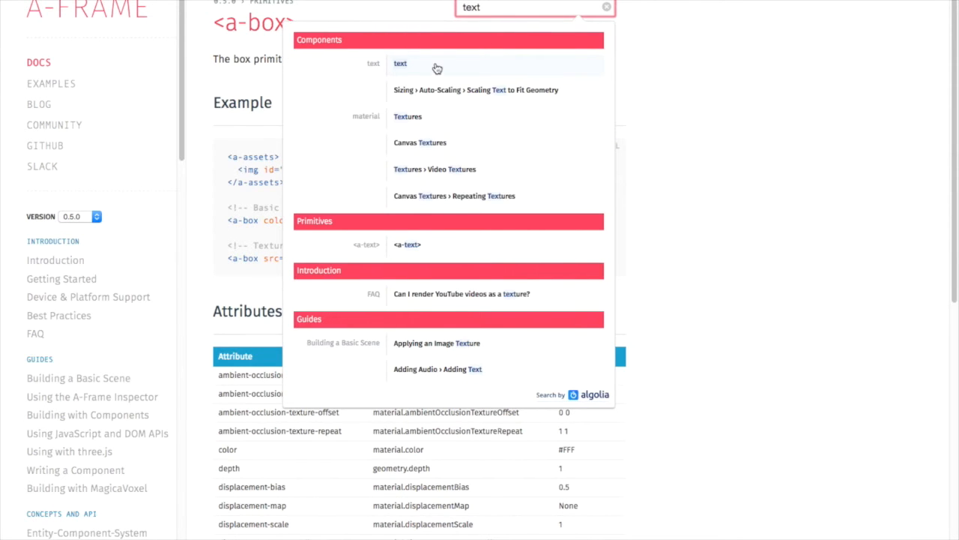
{"action": "left_click", "coordinate": [400, 63]}
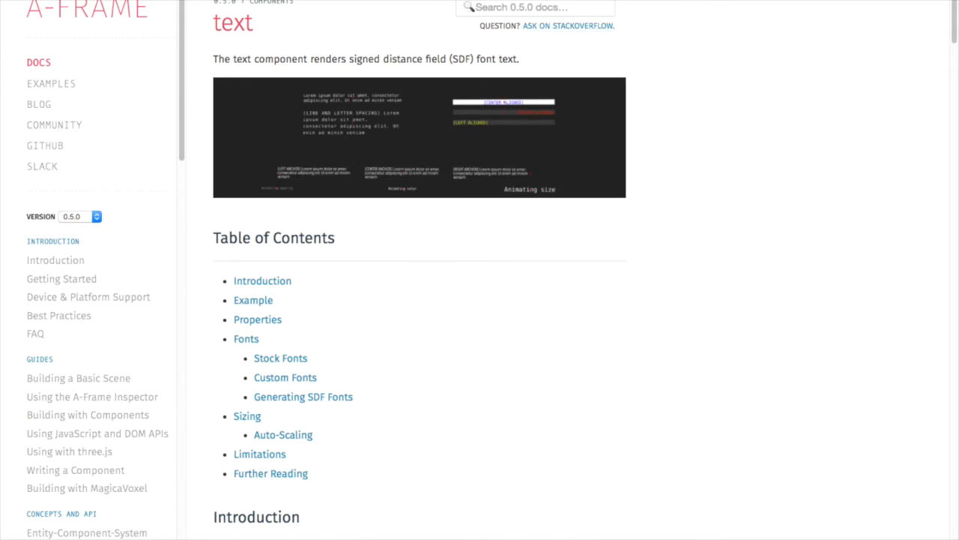
{"action": "type", "text": "text"}
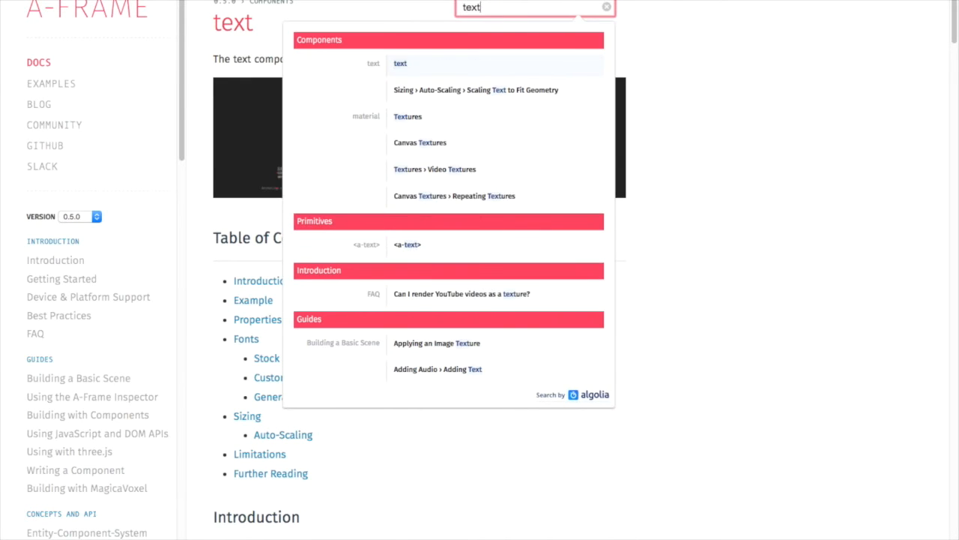
{"action": "mouse_move", "coordinate": [406, 245]}
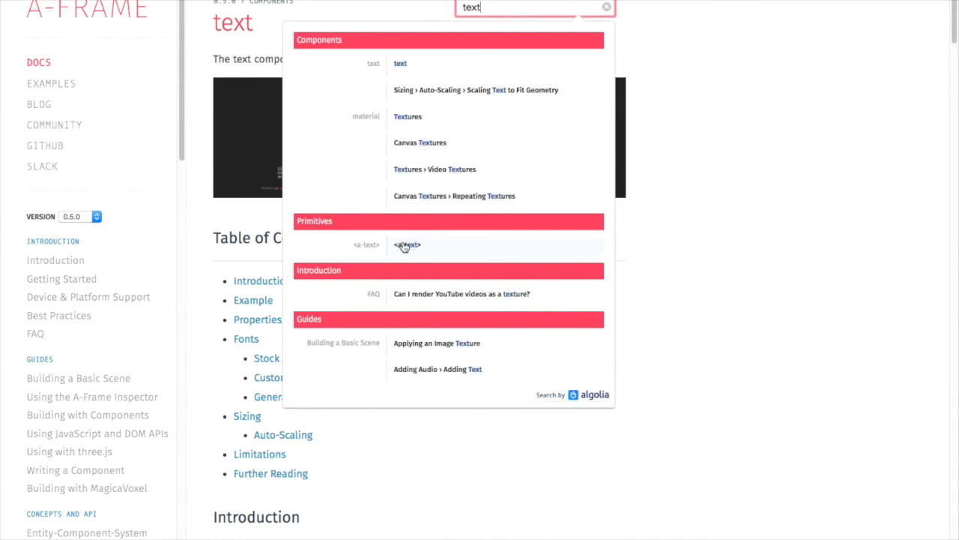
{"action": "left_click", "coordinate": [407, 244]}
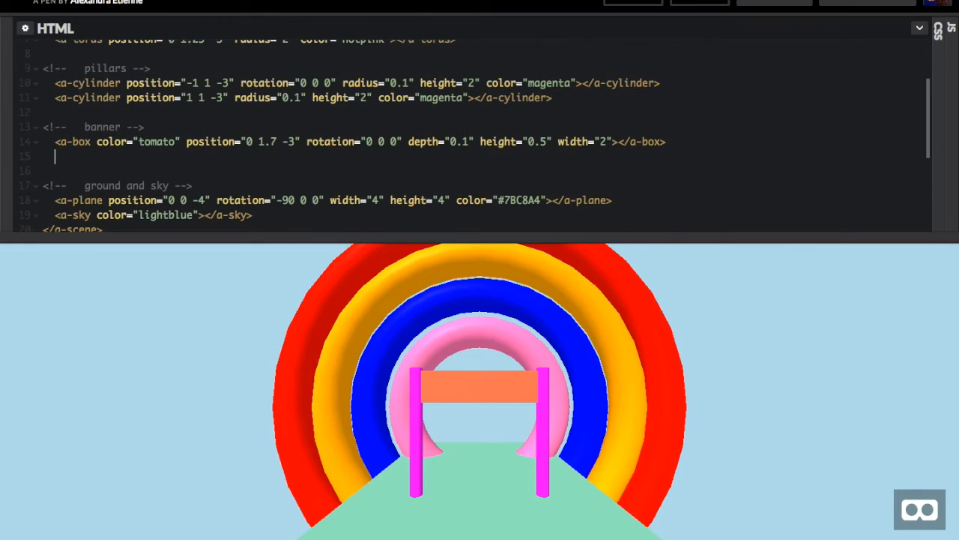
Add a black 'Hello, World!' <a-text> with width 2 at position -1 1.7 -3
{"action": "type", "text": "<a-text value=\"Hello, World!\"></a-text>"}
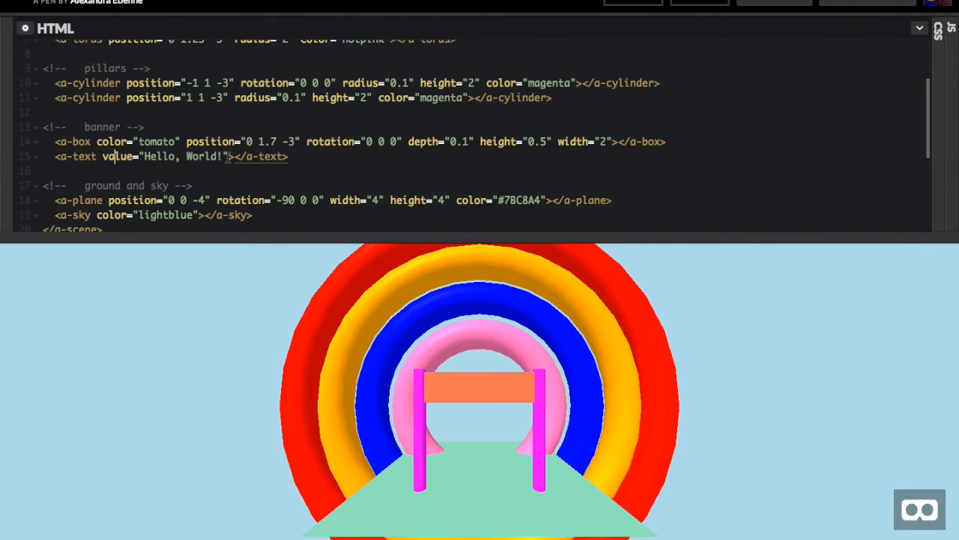
{"action": "type", "text": "position=\"0 1.7 -3\""}
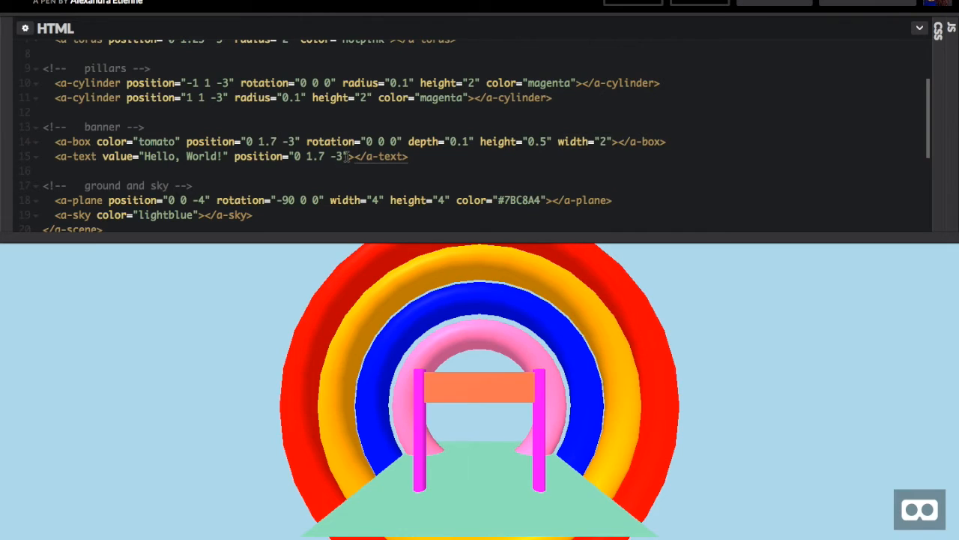
{"action": "type", "text": "width=\"2\""}
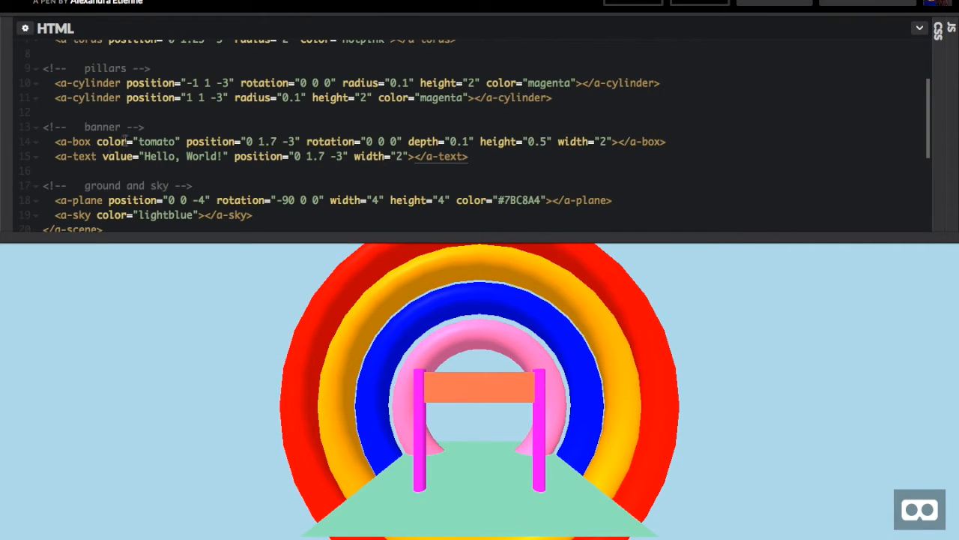
{"action": "right_click", "coordinate": [157, 141]}
{"action": "type", "text": " color=\"tomato\" "}
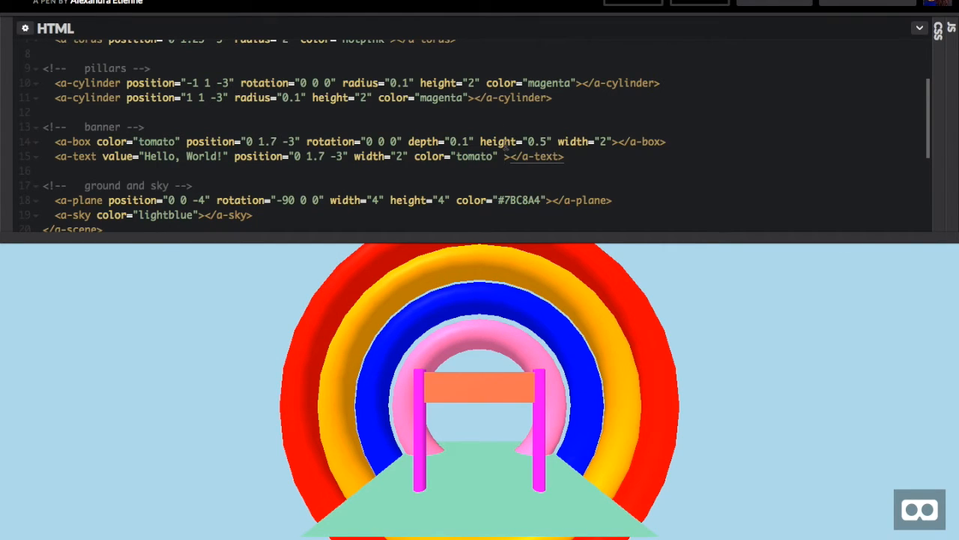
{"action": "type", "text": "black"}
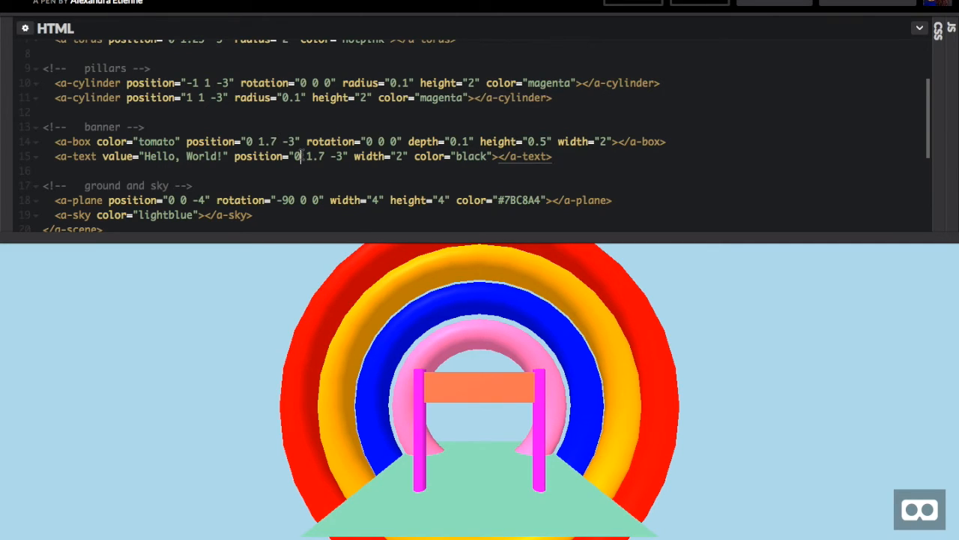
{"action": "type", "text": "-1"}
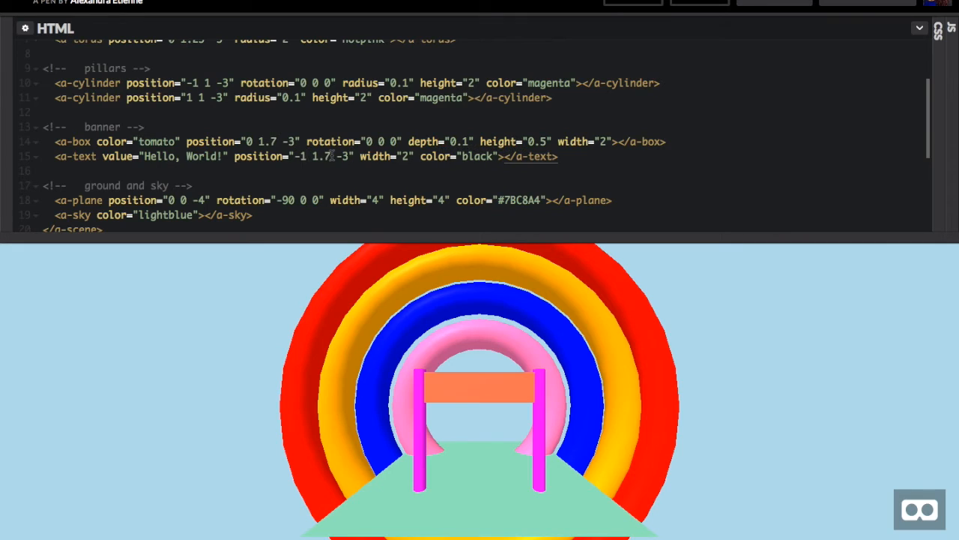
{"action": "mouse_move", "coordinate": [334, 157]}
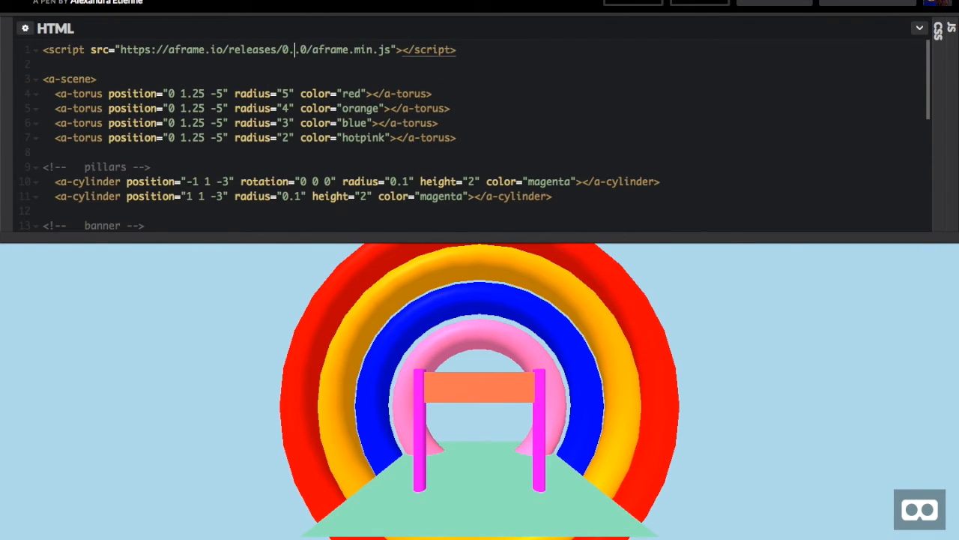
Upgrade the A-Frame script from 0.4.0 to 0.5.0 and scroll to the banner code
{"action": "type", "text": "5"}
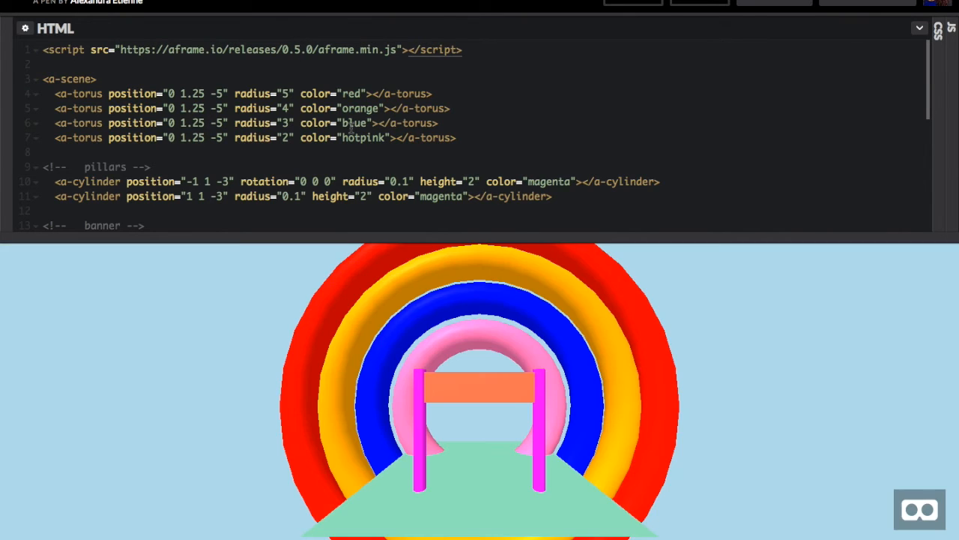
{"action": "scroll", "scroll_direction": "down", "scroll_amount": 3}
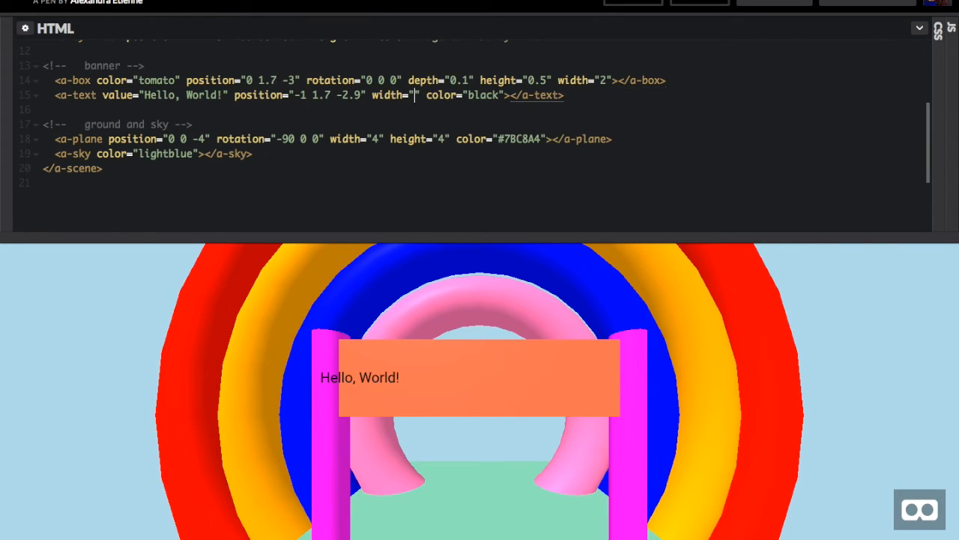
Change the text to 'Hello A-Frame!' at x -0.8, trying widths 7 then 6
{"action": "type", "text": "7"}
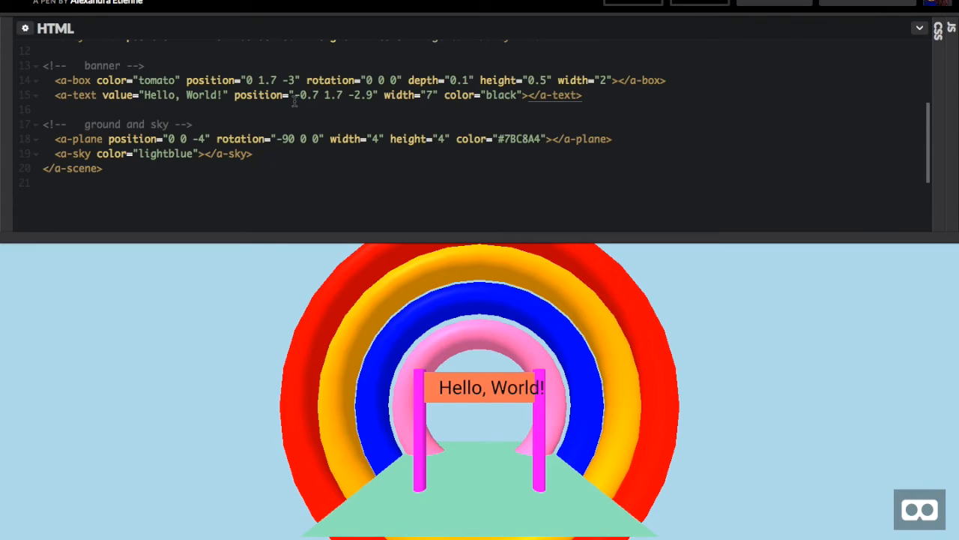
{"action": "type", "text": "Hello A"}
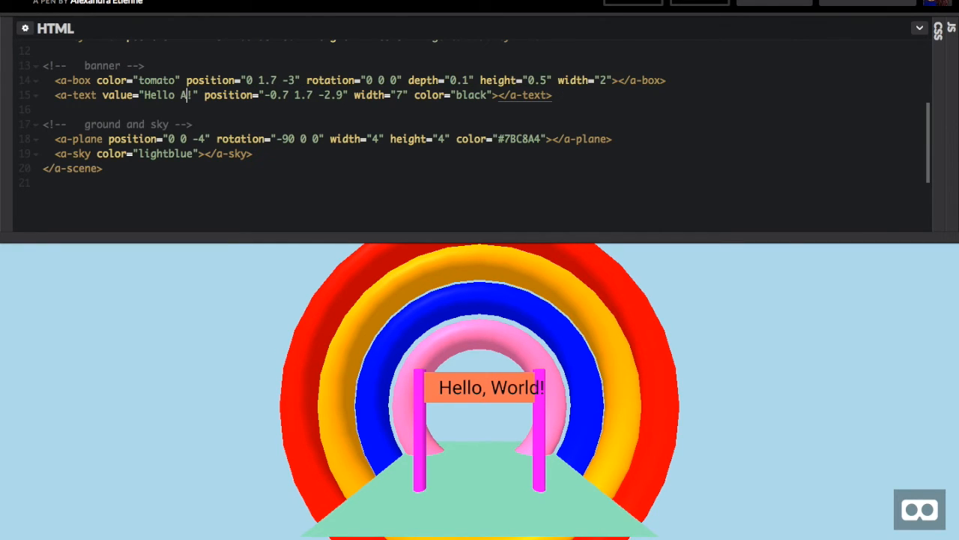
{"action": "type", "text": "-Frame"}
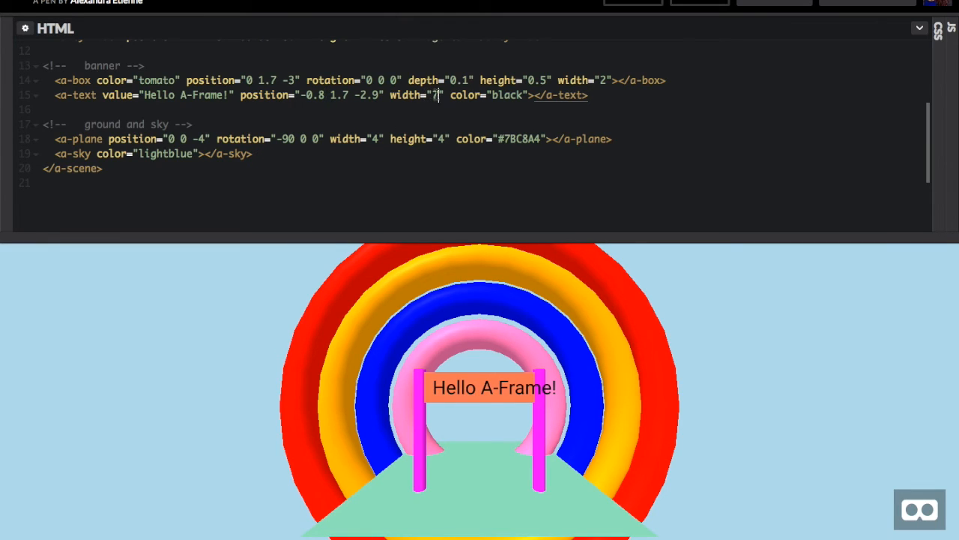
{"action": "type", "text": "6"}
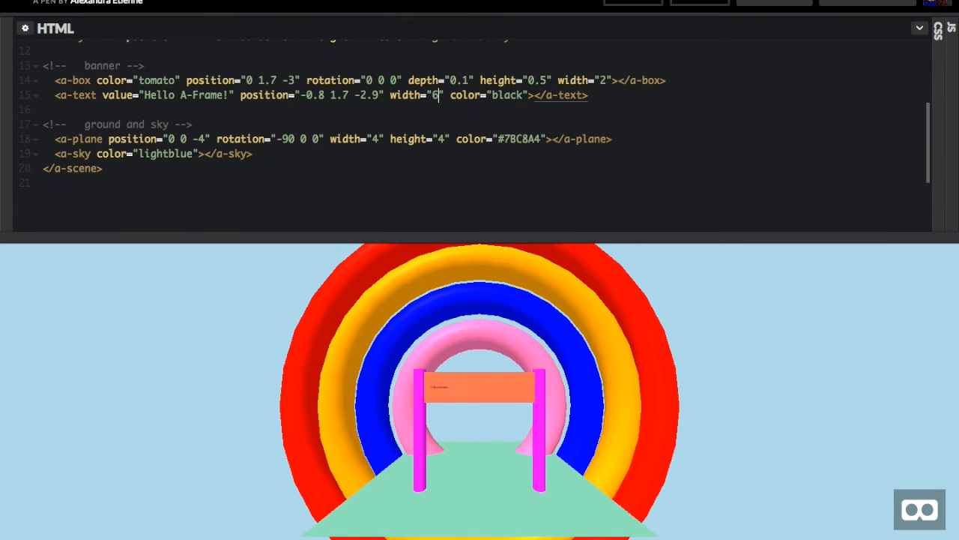